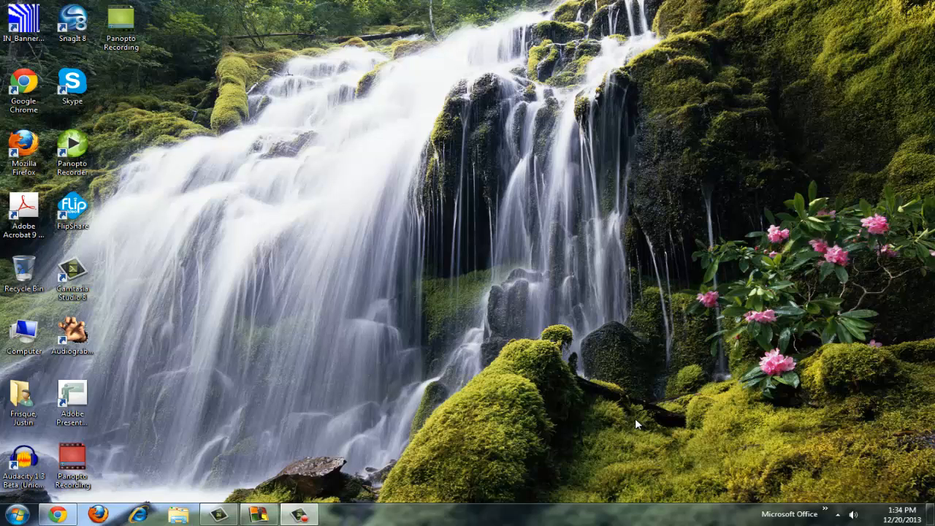
pyautogui.moveTo(475, 365)
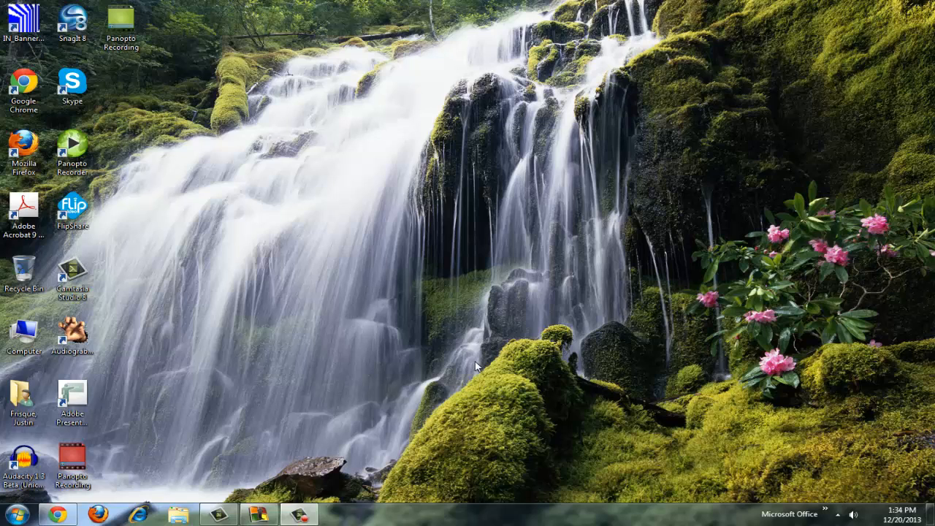
pyautogui.moveTo(188, 174)
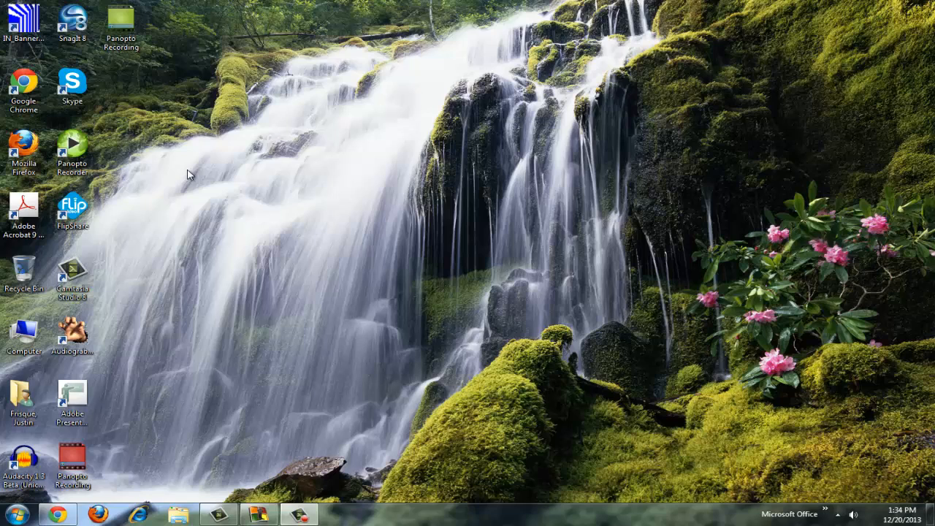
pyautogui.moveTo(129, 421)
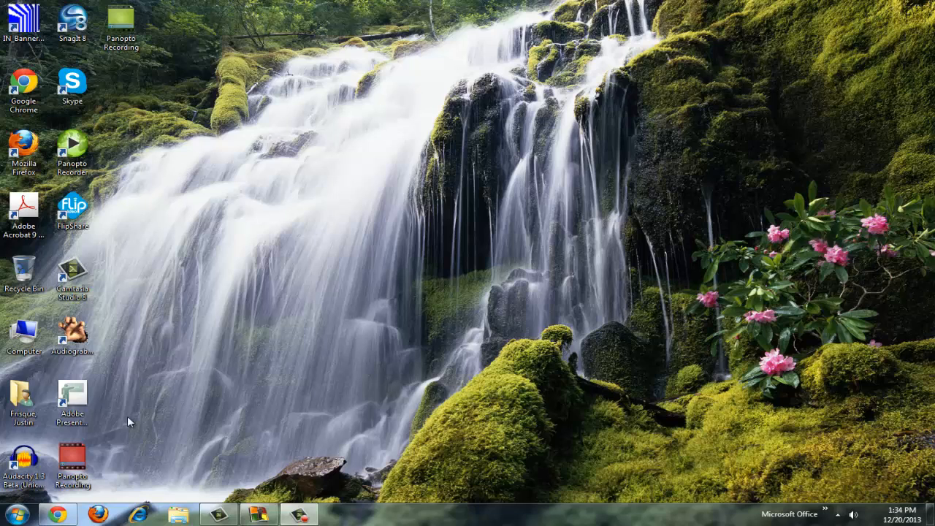
# Step: Open the Windows Start menu to reveal TurningPoint in the programs list
pyautogui.click(9, 514)
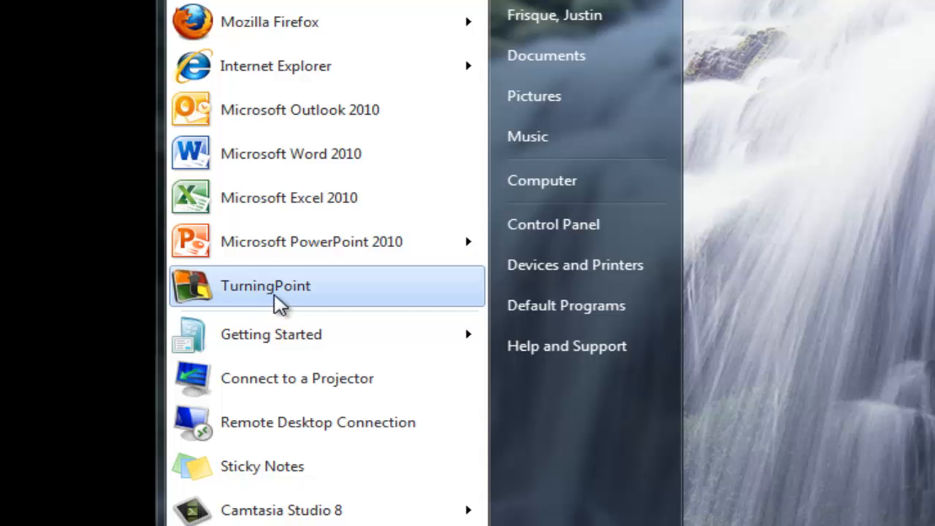
# Step: Launch TurningPoint from the Start menu to bring up its polling Dashboard
pyautogui.click(265, 285)
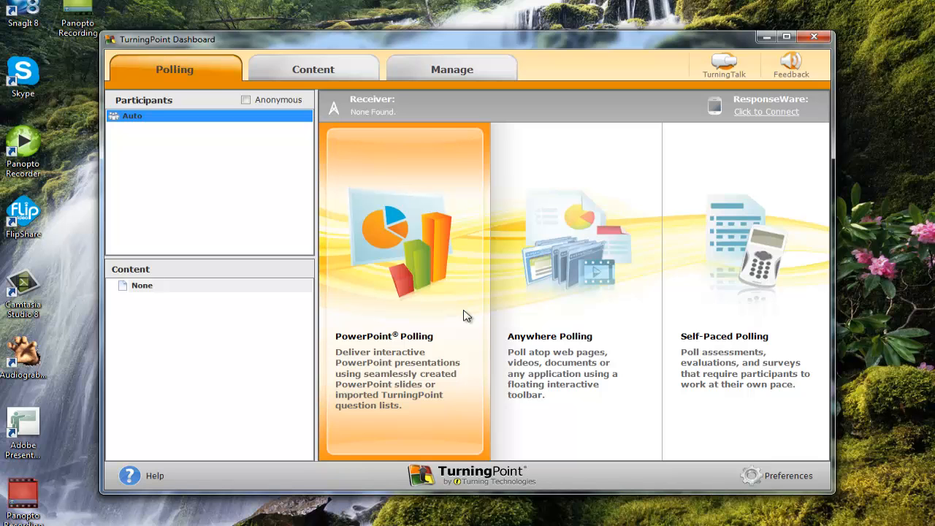
pyautogui.moveTo(416, 302)
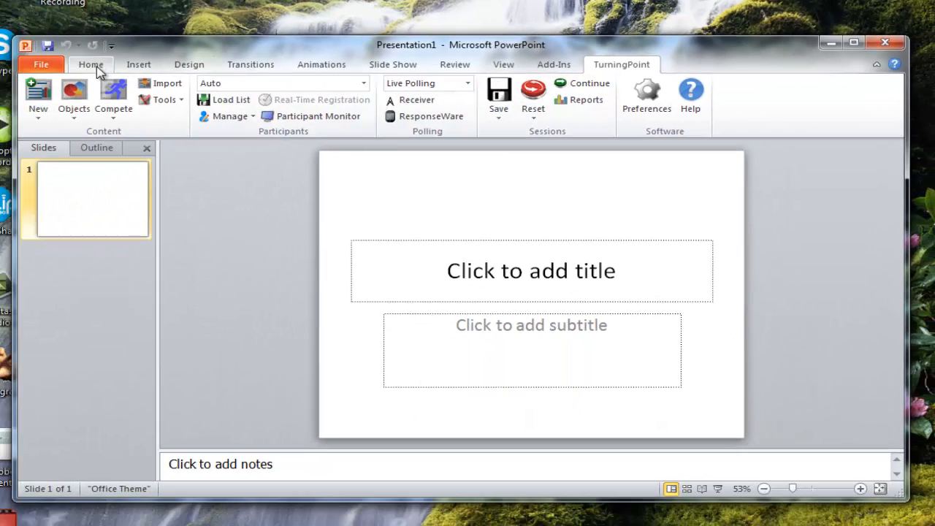
# Step: Browse the Insert, Design and Home tabs, maximize PowerPoint, and show the TurningPoint ribbon
pyautogui.click(138, 65)
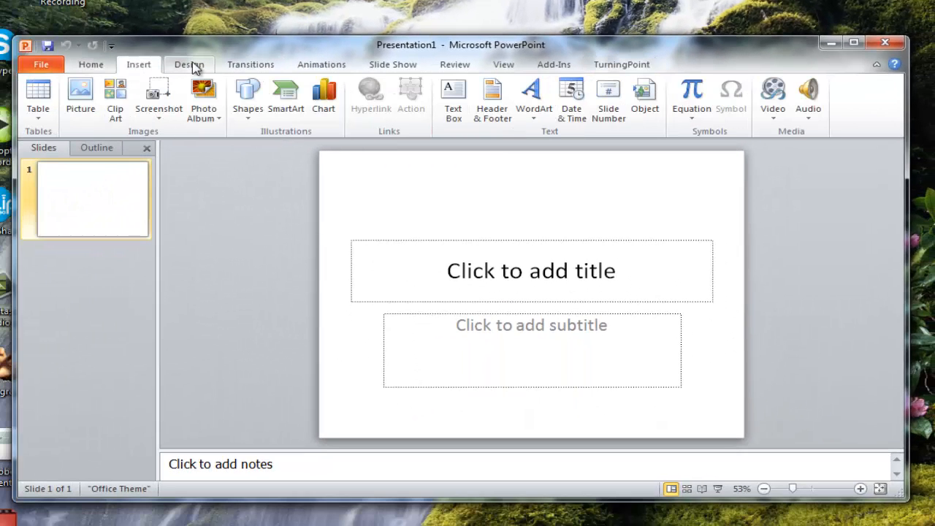
pyautogui.click(190, 64)
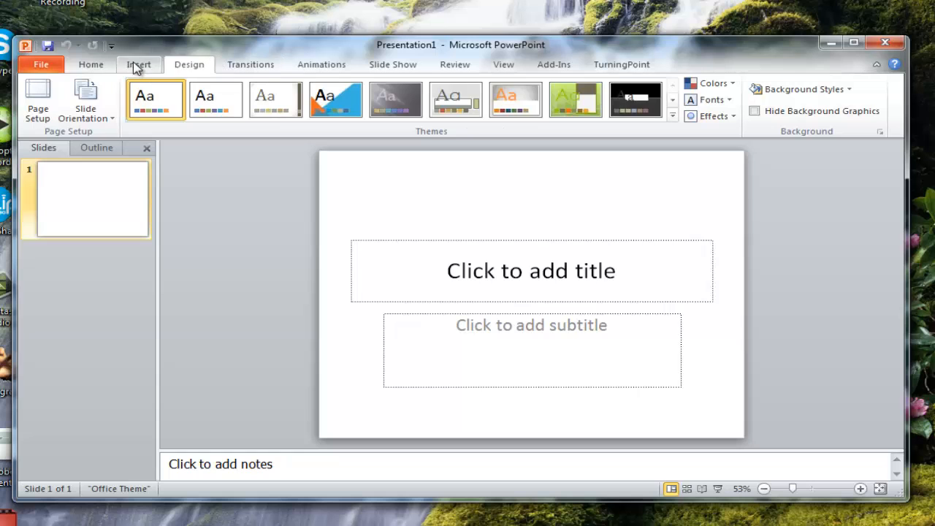
pyautogui.click(91, 65)
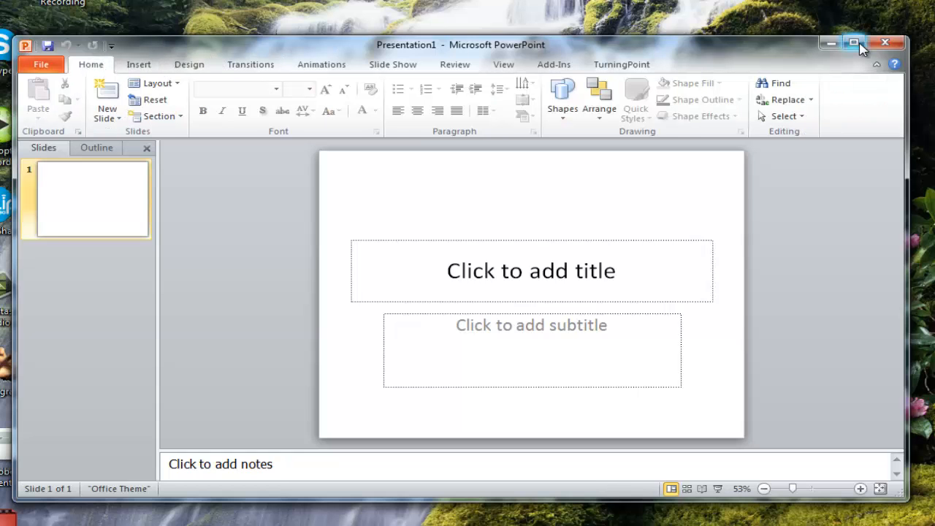
pyautogui.click(853, 43)
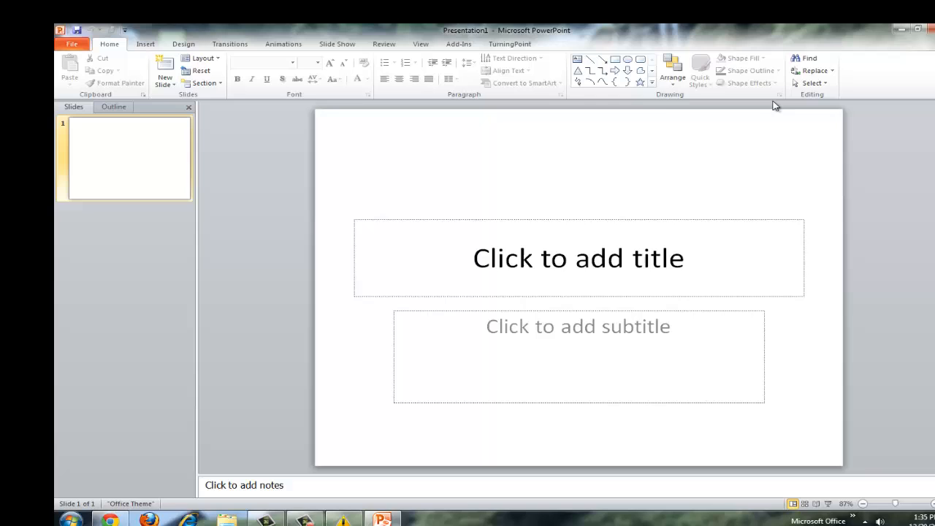
pyautogui.click(509, 44)
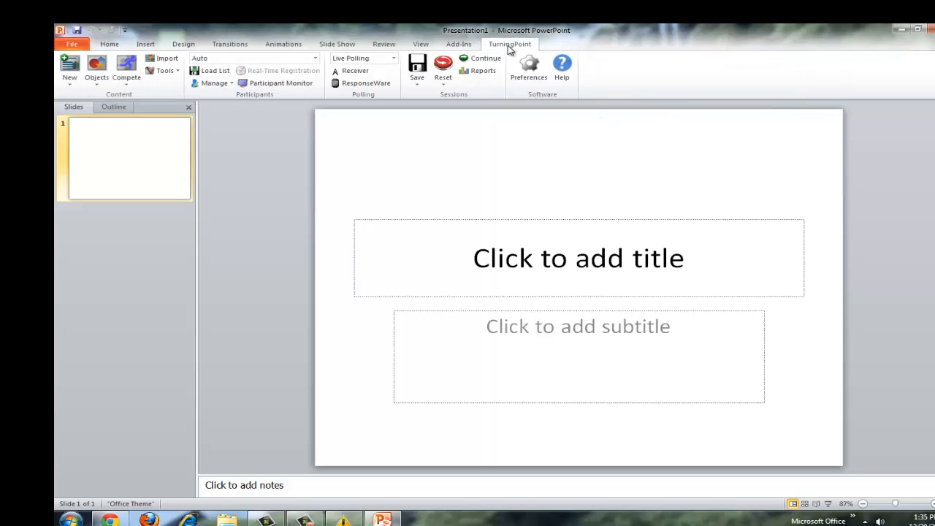
pyautogui.moveTo(376, 160)
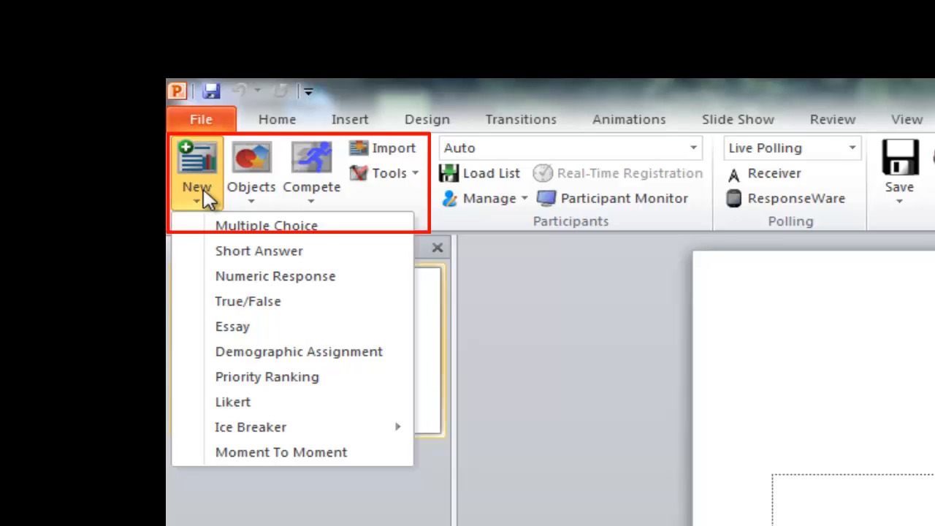
pyautogui.moveTo(241, 225)
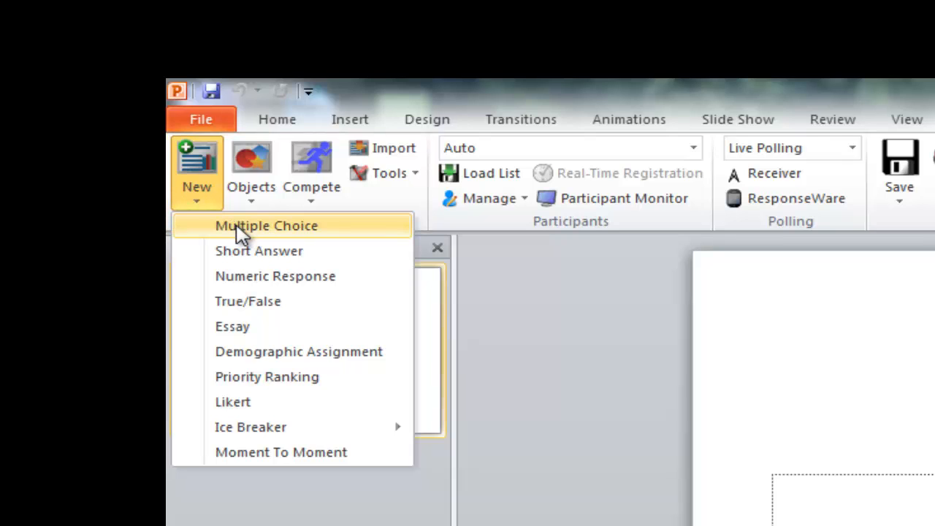
pyautogui.moveTo(284, 276)
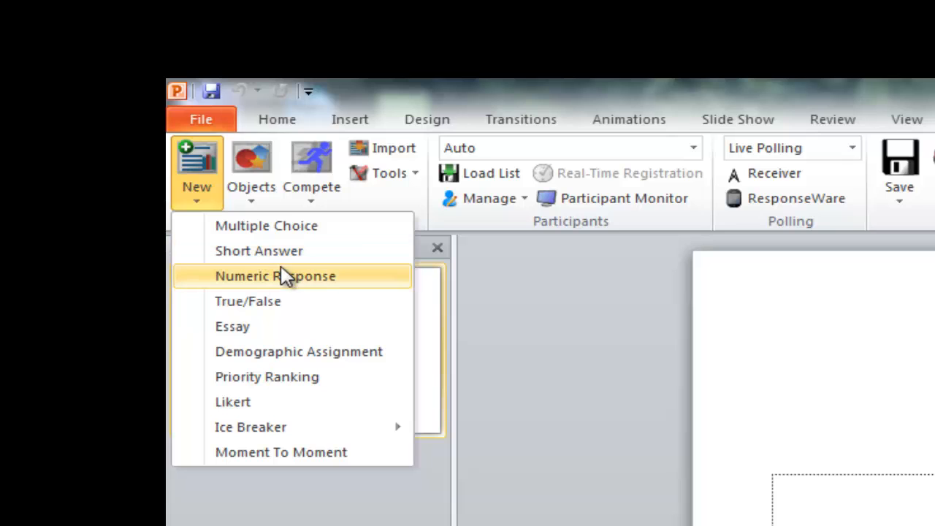
pyautogui.moveTo(275, 275)
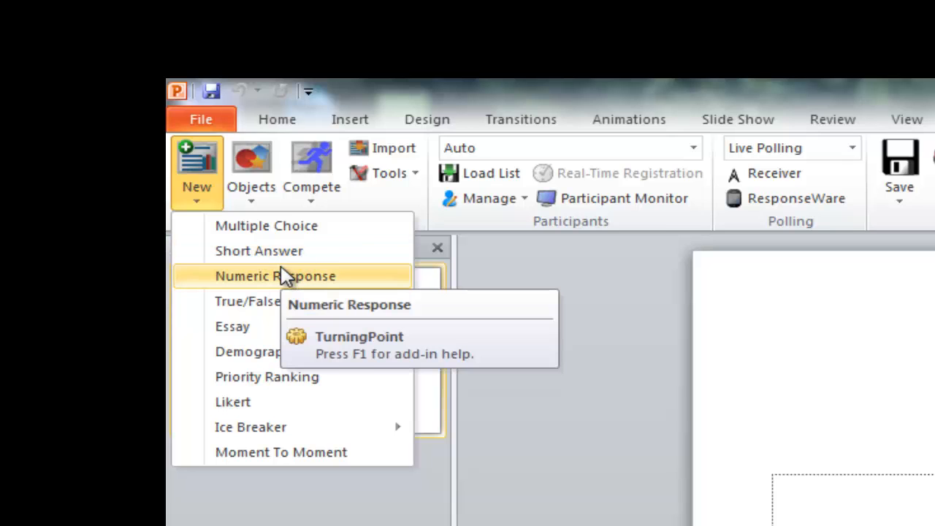
pyautogui.moveTo(266, 225)
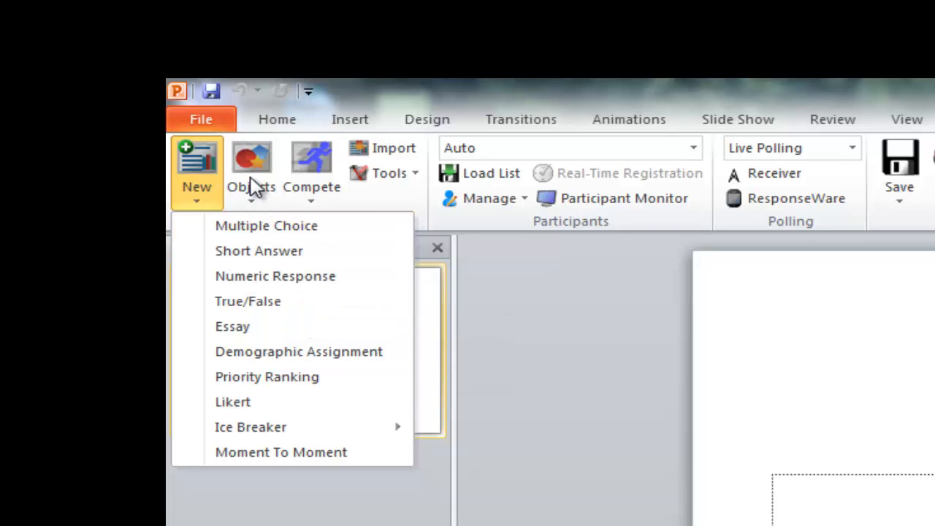
# Step: Open the TurningPoint Objects menu to browse correct answer indicator styles
pyautogui.click(251, 171)
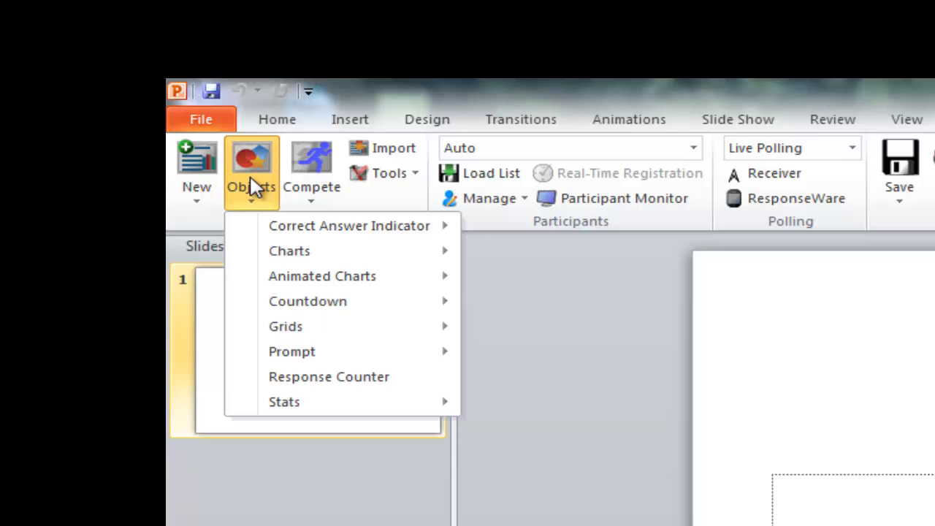
pyautogui.moveTo(292, 250)
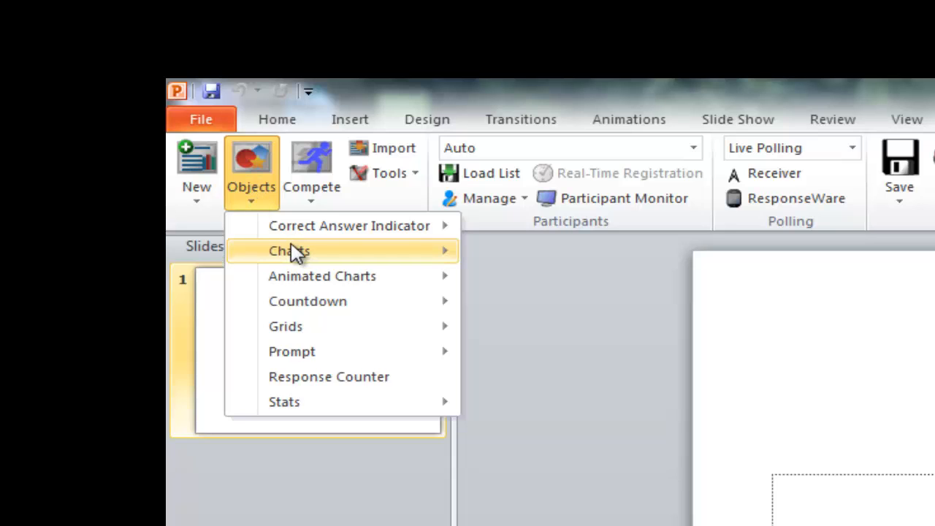
pyautogui.moveTo(322, 276)
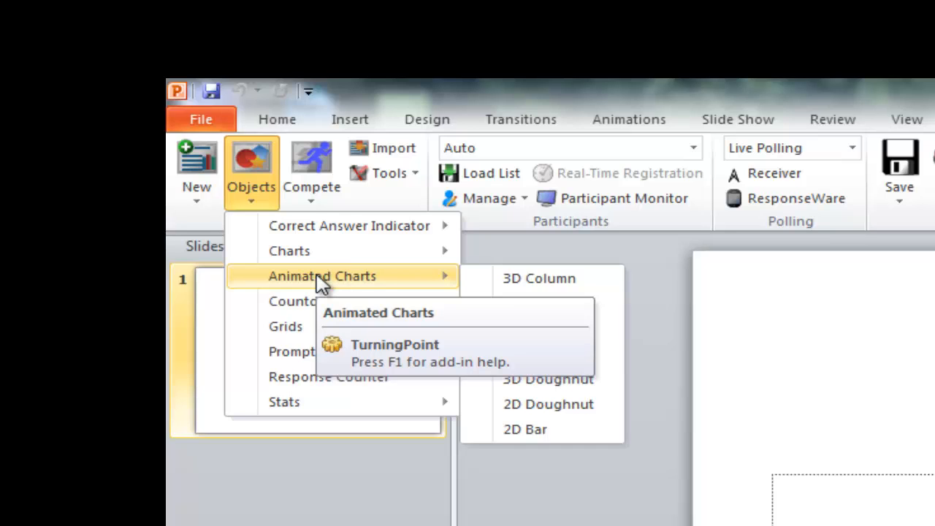
pyautogui.moveTo(348, 225)
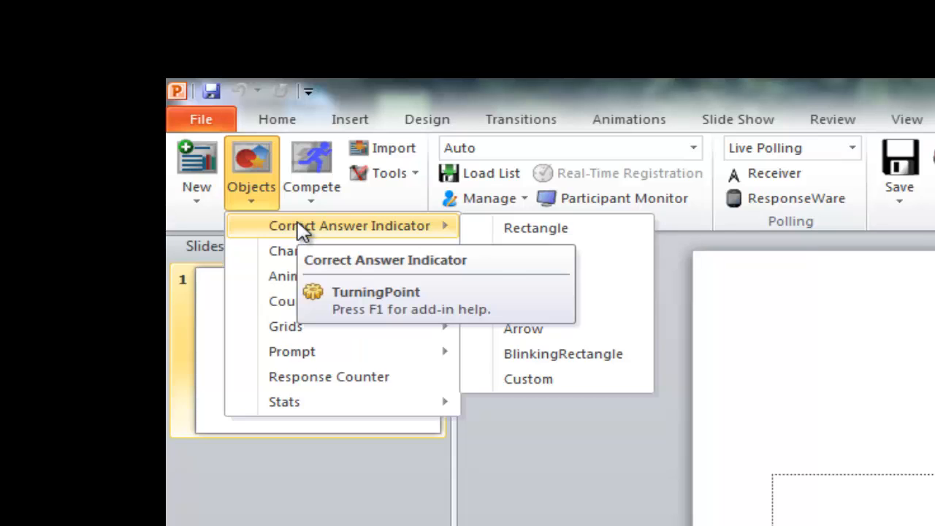
# Step: Browse the Compete menu, then open the New question list to add a question slide
pyautogui.click(312, 172)
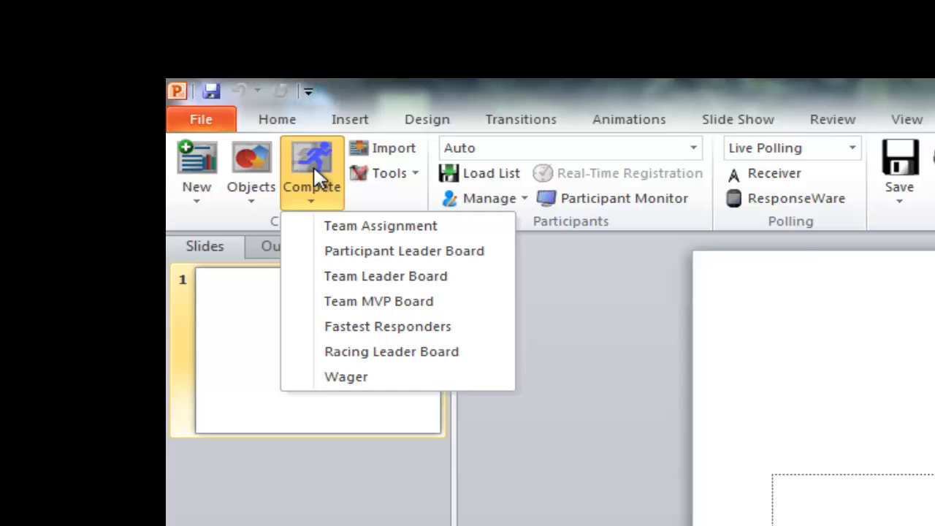
pyautogui.moveTo(197, 171)
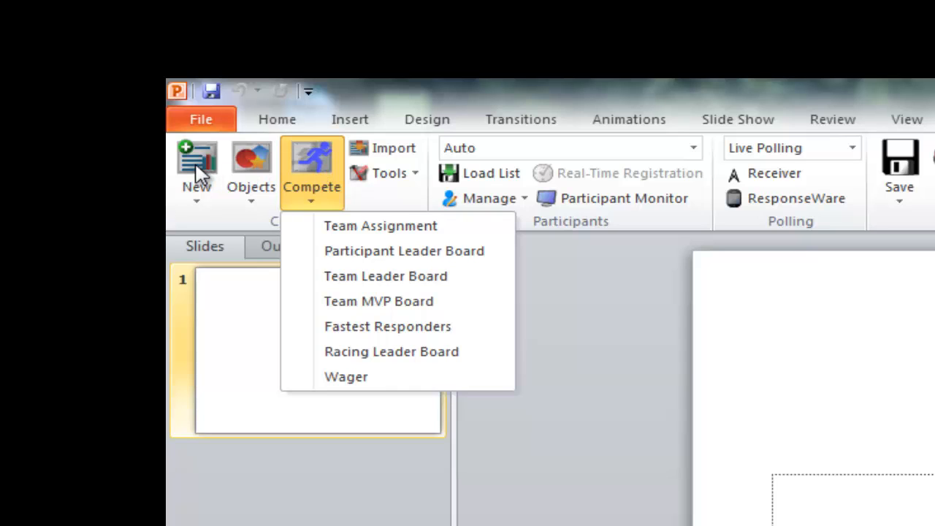
pyautogui.click(197, 171)
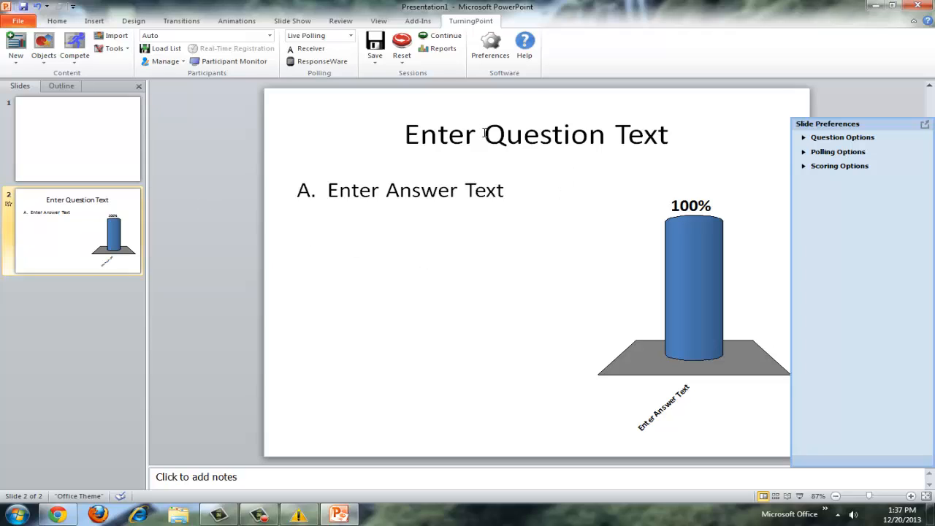
# Step: Enter the question 2+2=? and the answers 1, 2, 3 and 4 on separate lines
pyautogui.click(536, 134)
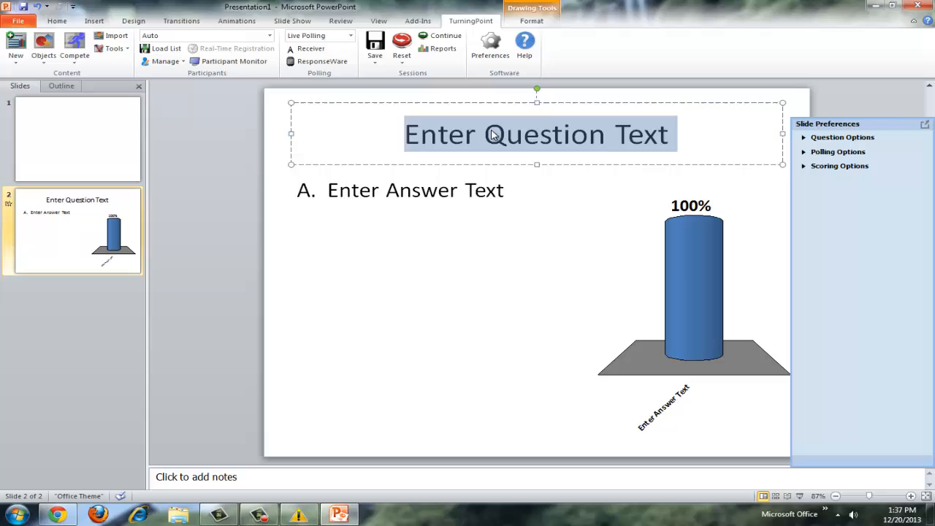
pyautogui.write('2+2=?')
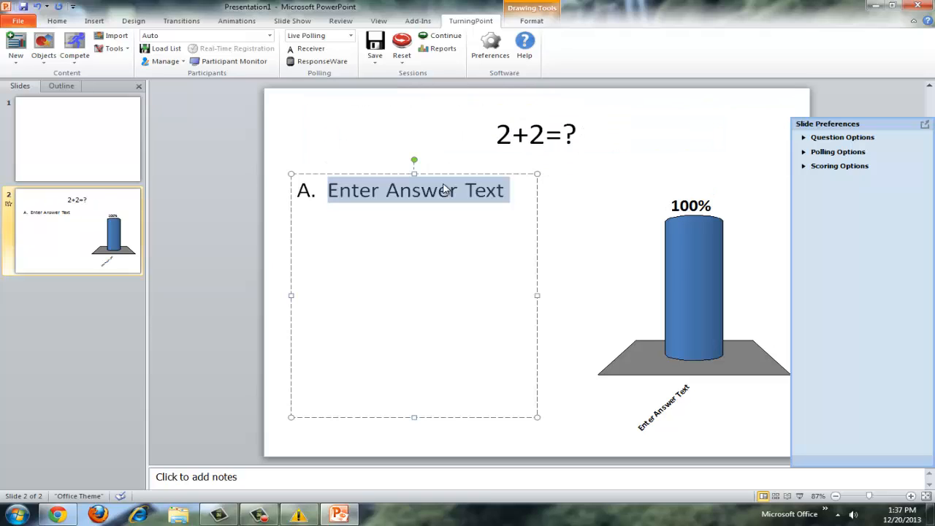
pyautogui.write('1')
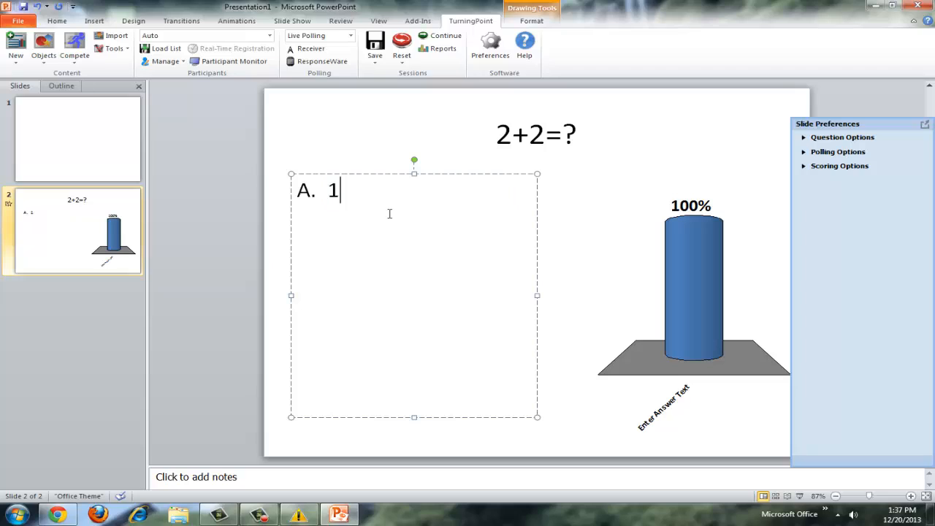
pyautogui.press('enter')
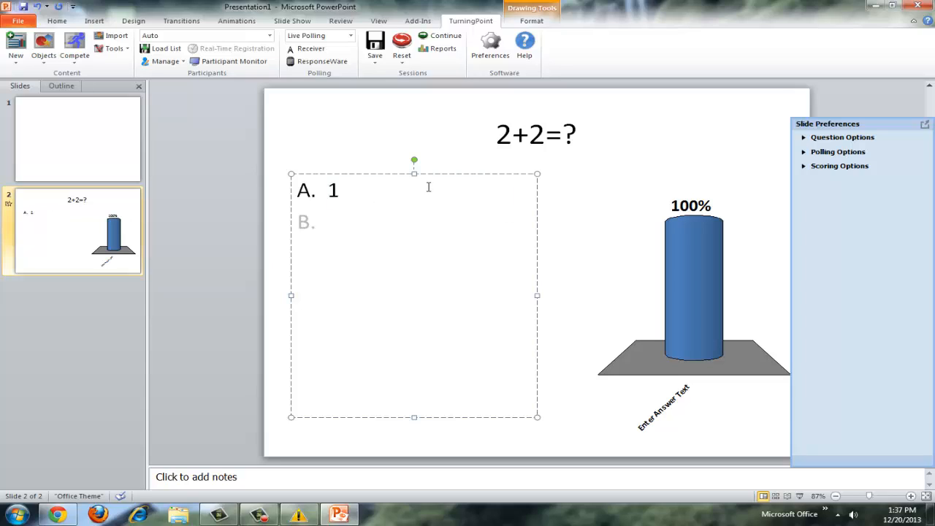
pyautogui.write('2')
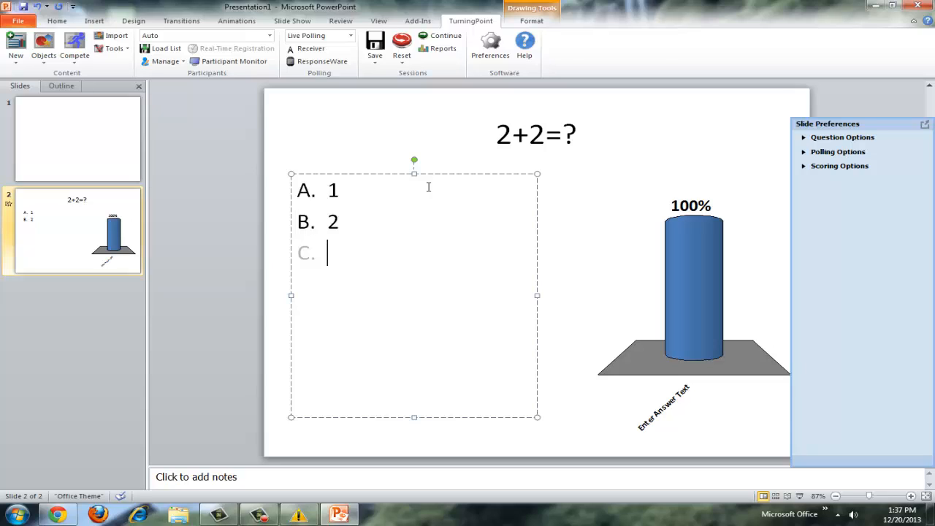
pyautogui.write('3')
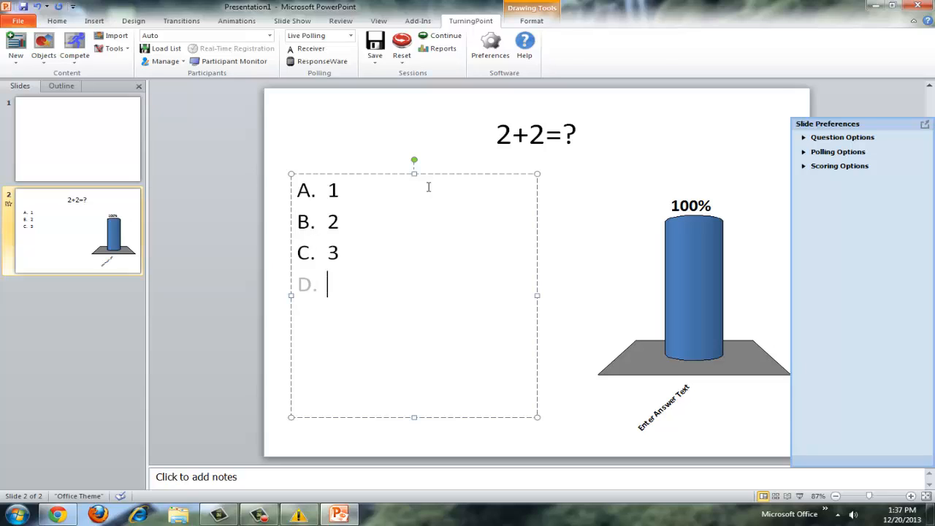
pyautogui.write('4')
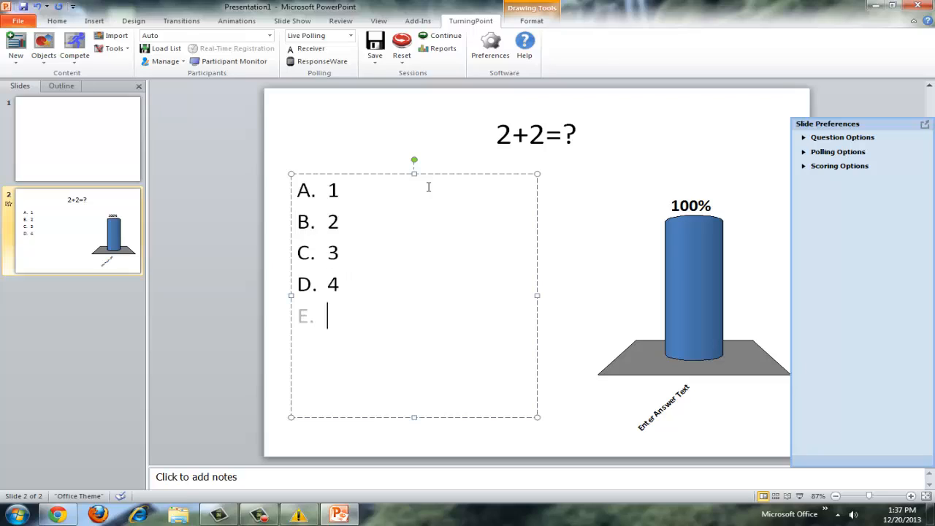
pyautogui.moveTo(589, 272)
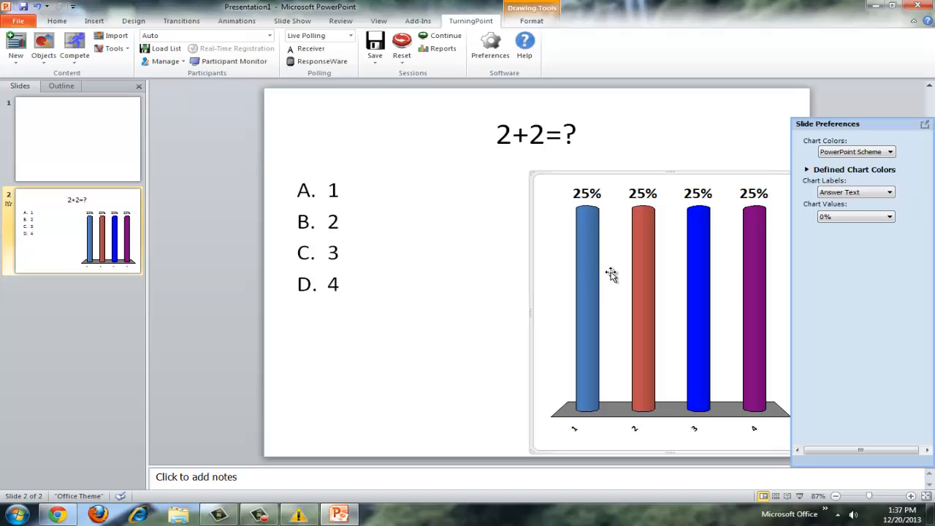
pyautogui.moveTo(617, 263)
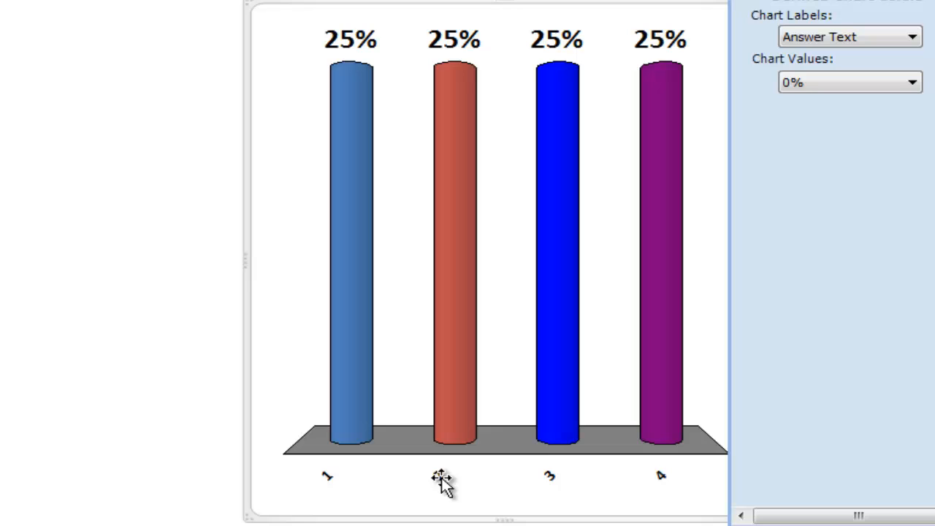
pyautogui.moveTo(661, 478)
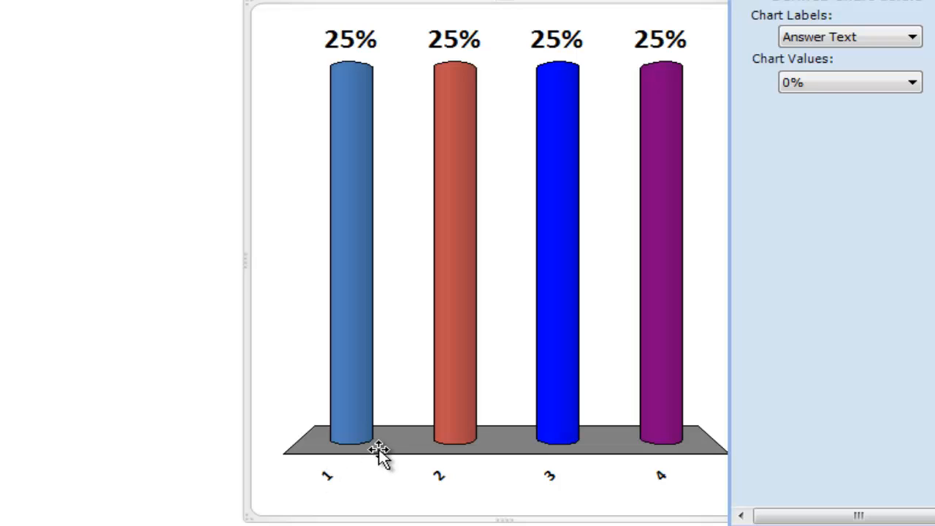
pyautogui.moveTo(340, 77)
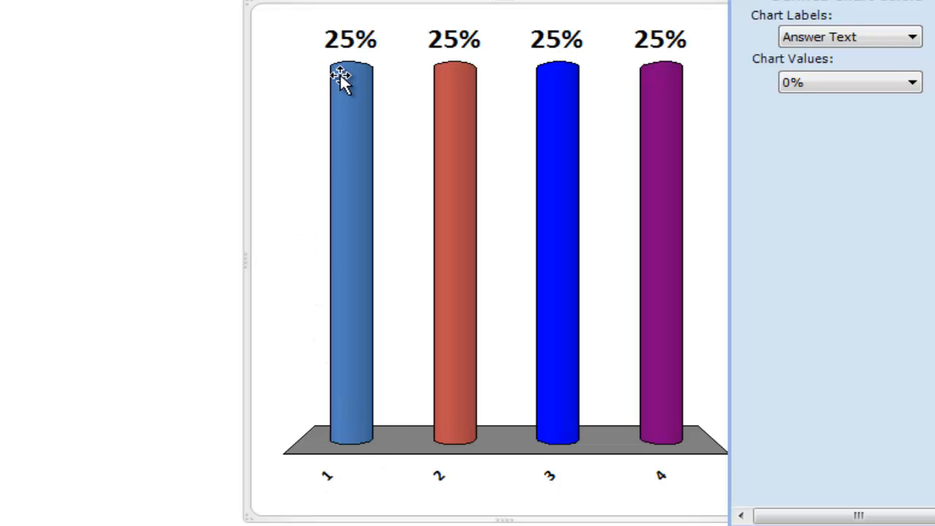
pyautogui.moveTo(336, 98)
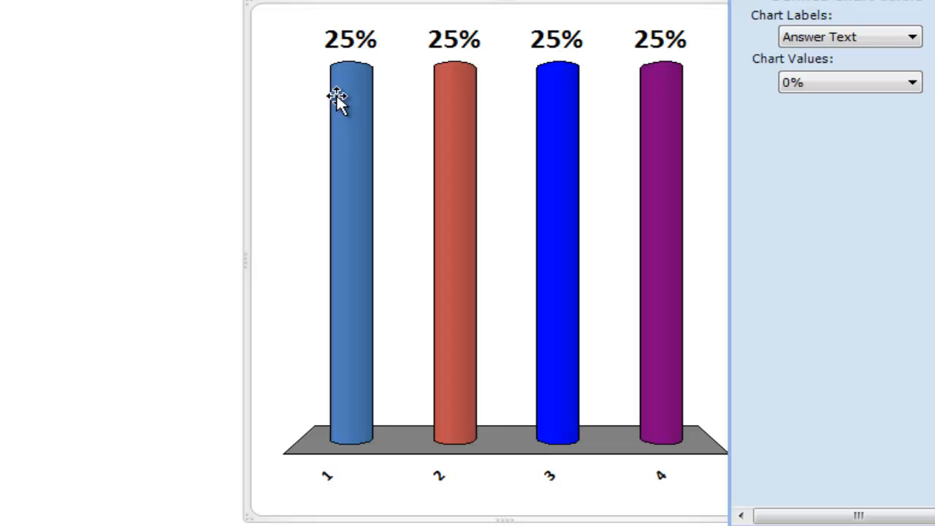
pyautogui.moveTo(192, 92)
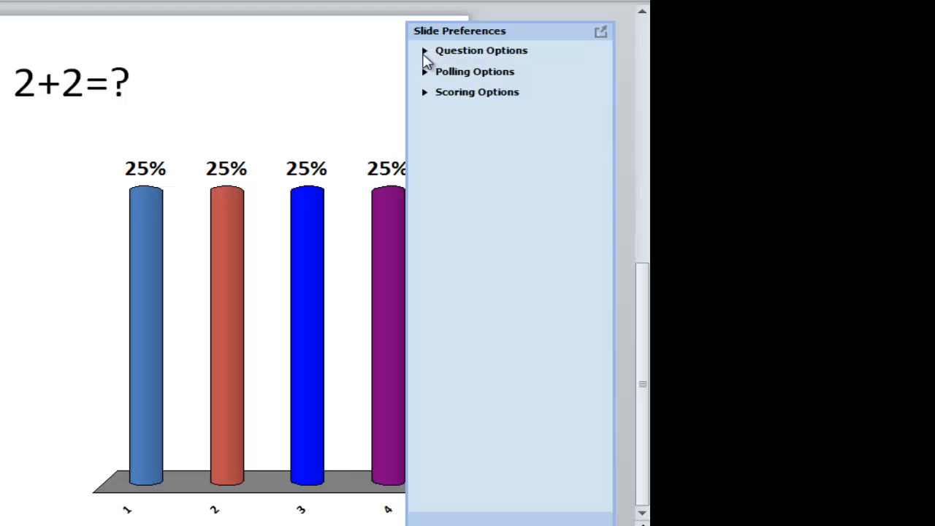
# Step: Expand Question, Polling and Scoring Options; switch Bullet Format to 1, 2, 3, 4, then back to A–D
pyautogui.click(424, 50)
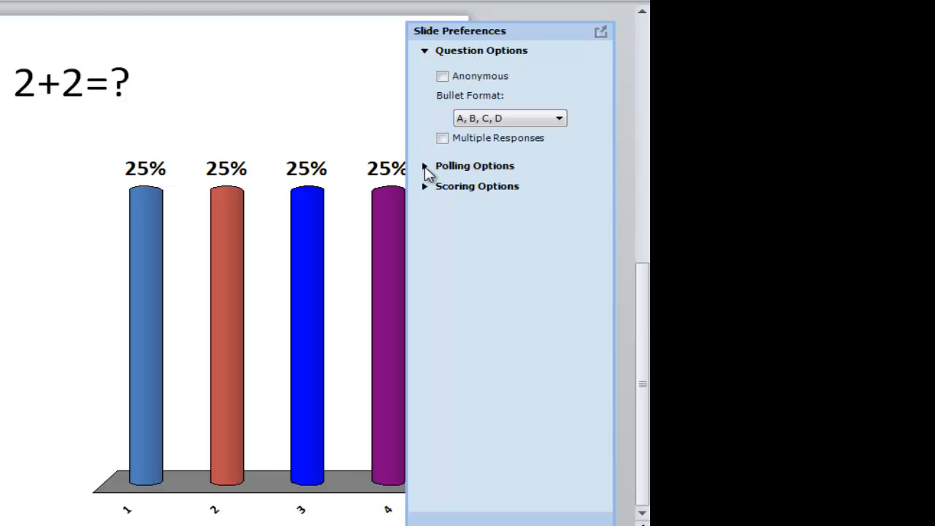
pyautogui.click(423, 165)
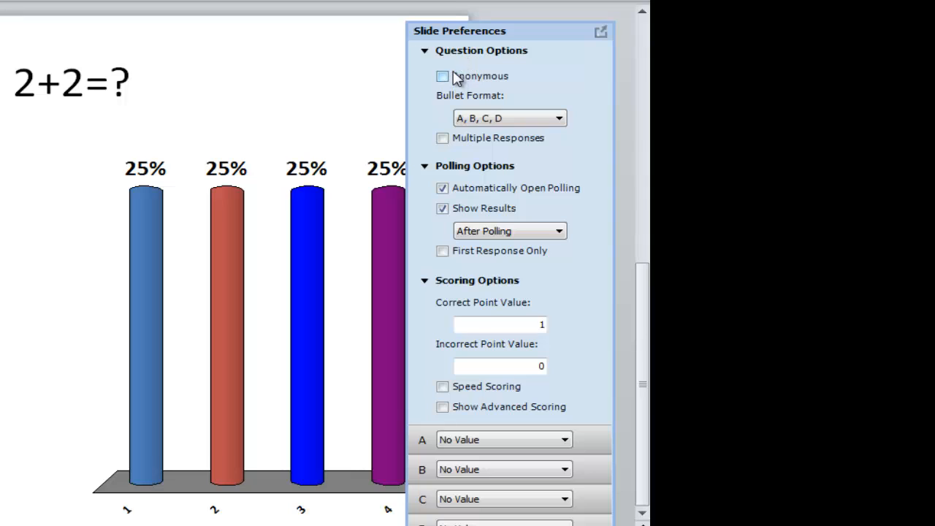
pyautogui.moveTo(454, 83)
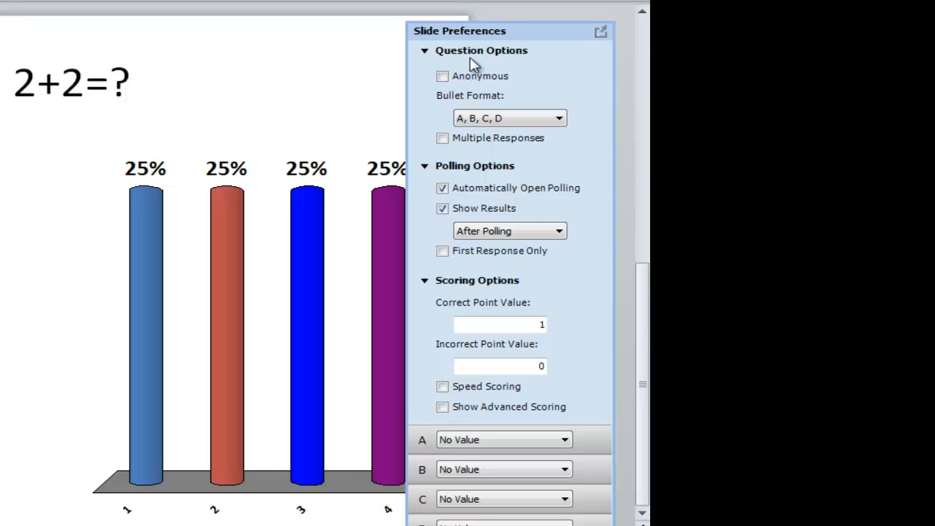
pyautogui.moveTo(532, 81)
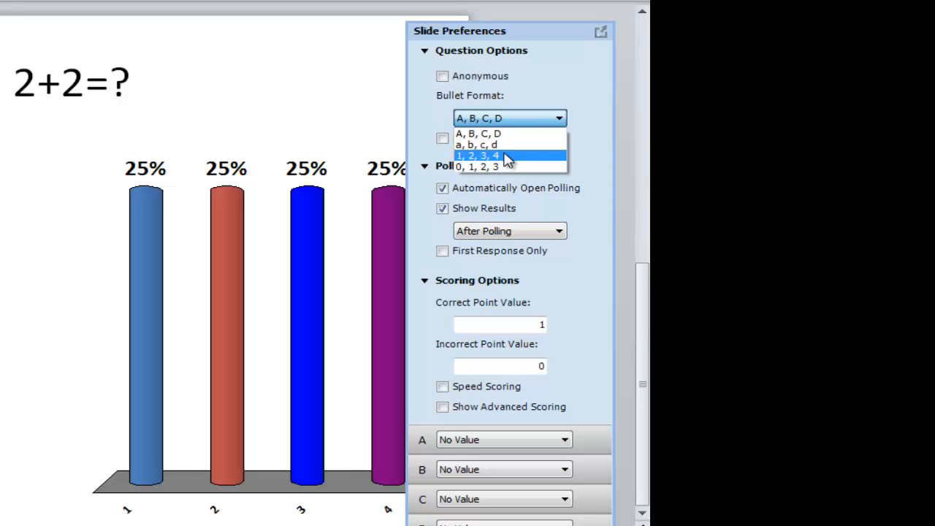
pyautogui.click(474, 156)
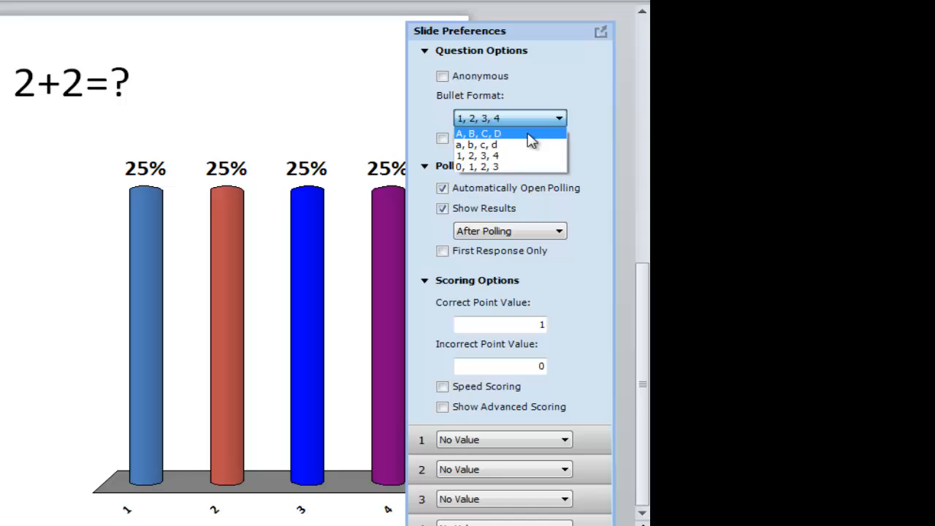
pyautogui.click(477, 133)
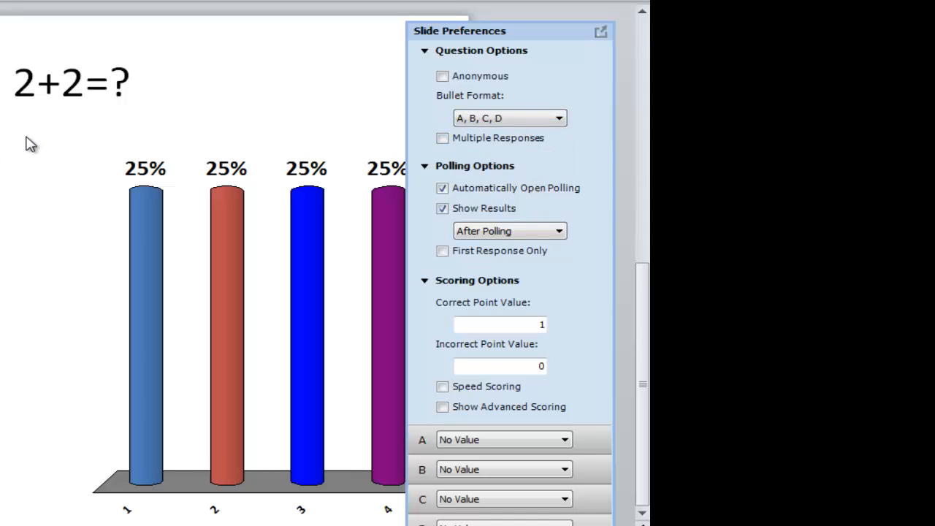
pyautogui.click(441, 187)
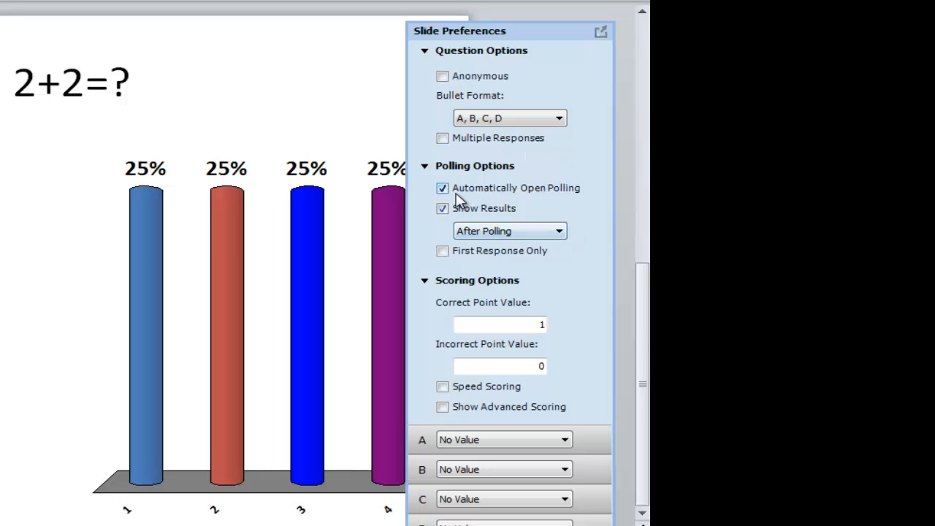
pyautogui.click(442, 187)
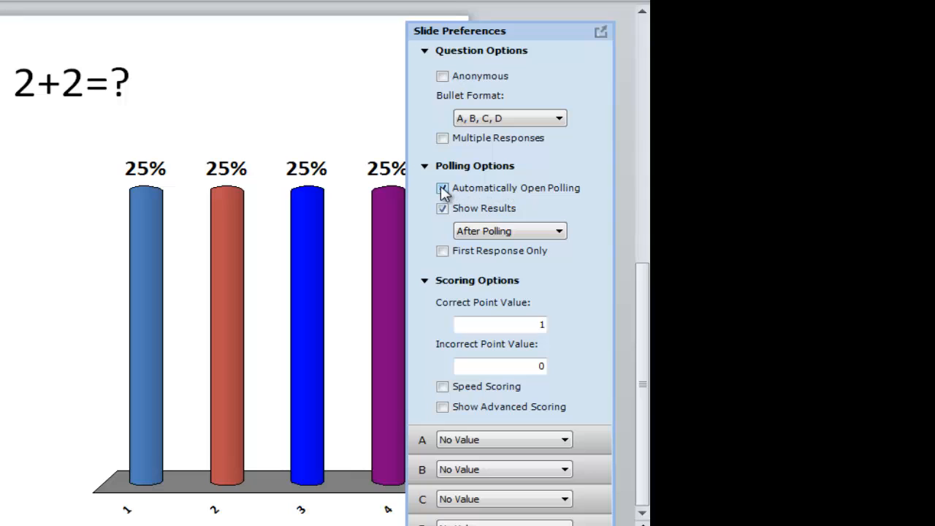
pyautogui.click(442, 188)
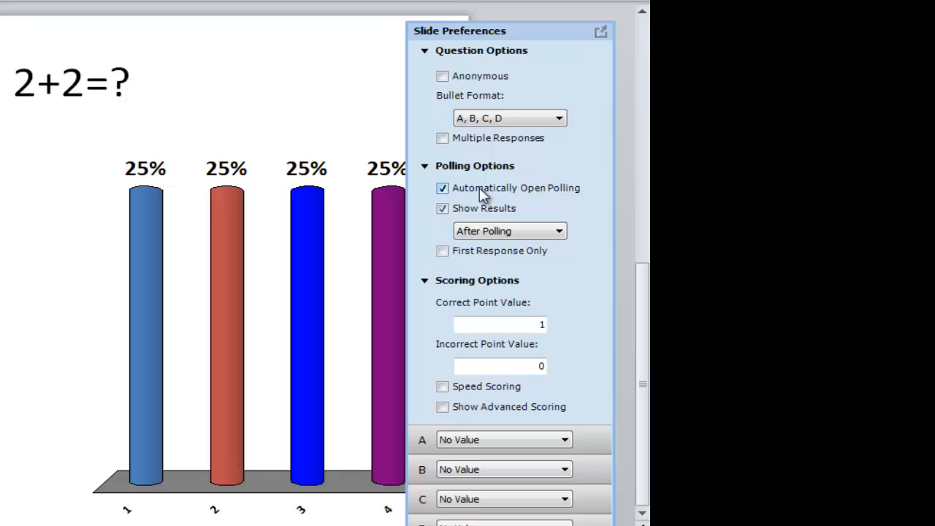
pyautogui.moveTo(515, 209)
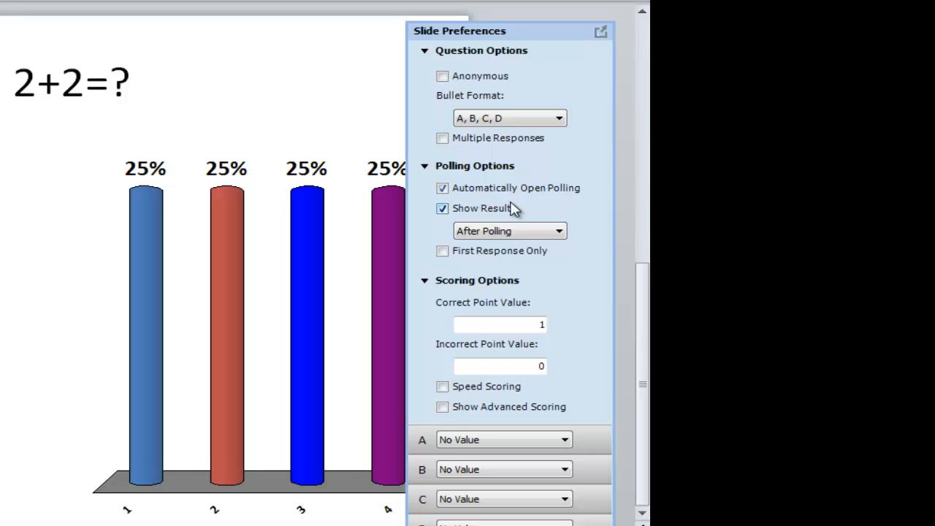
pyautogui.moveTo(509, 212)
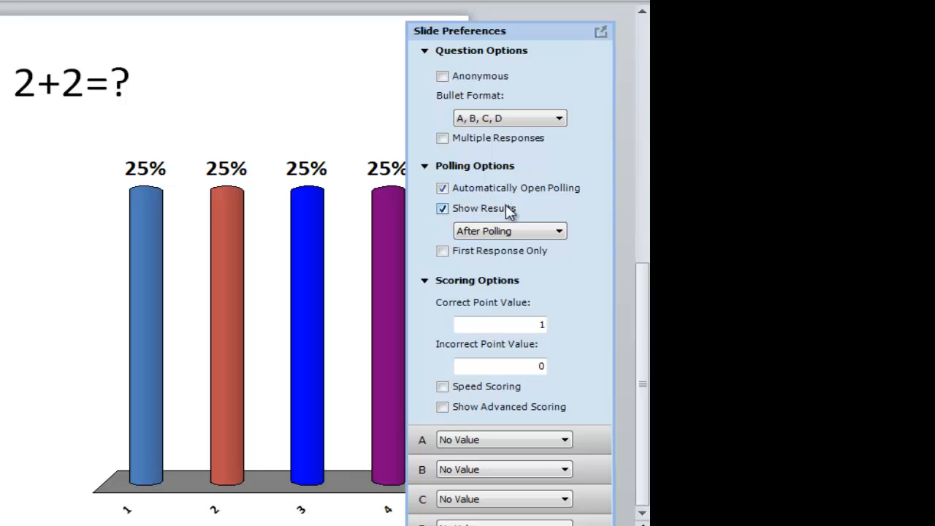
pyautogui.click(509, 231)
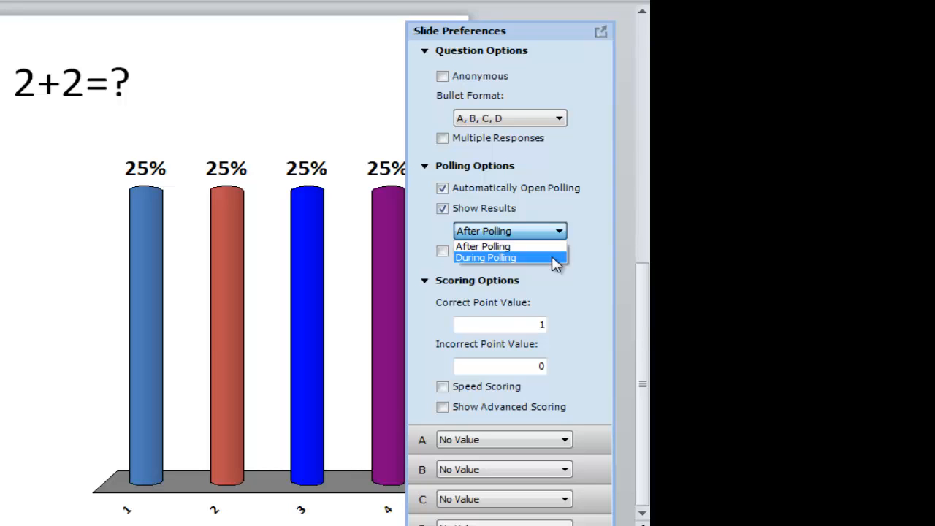
pyautogui.moveTo(525, 256)
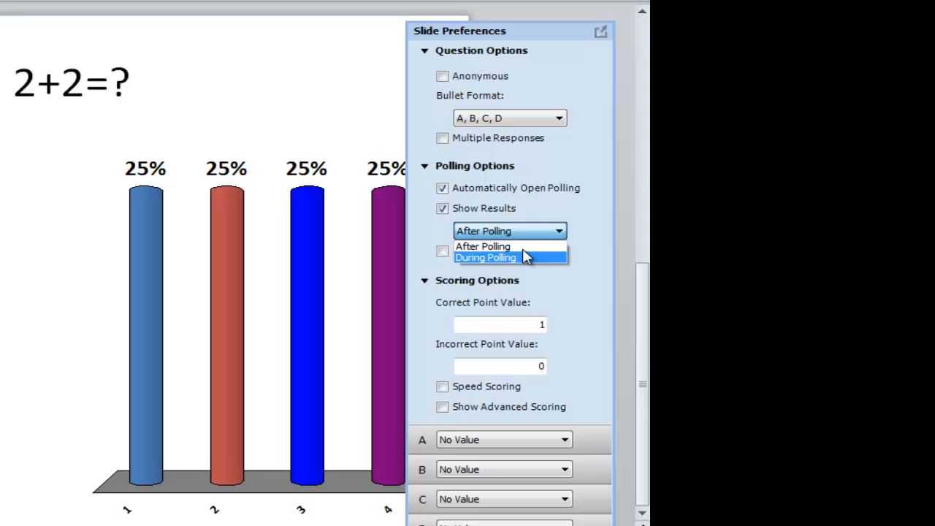
pyautogui.moveTo(486, 246)
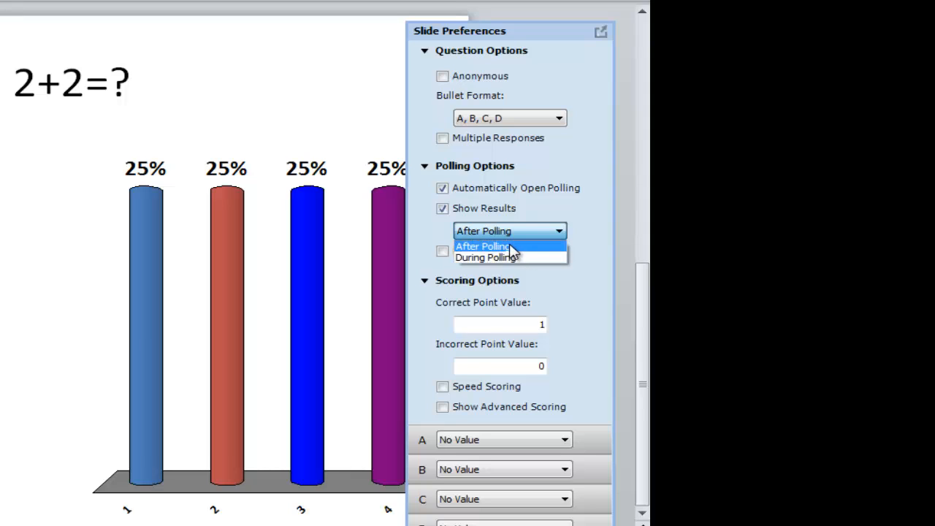
pyautogui.click(484, 246)
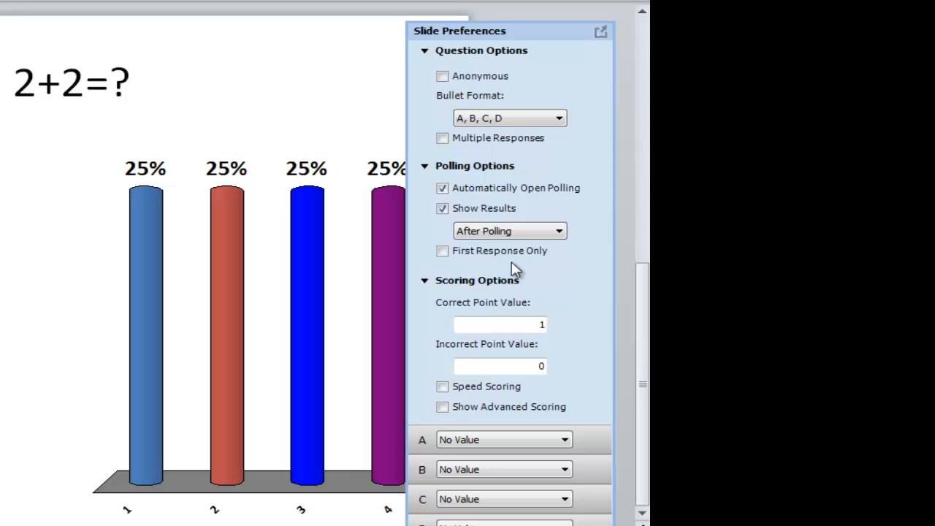
pyautogui.click(509, 231)
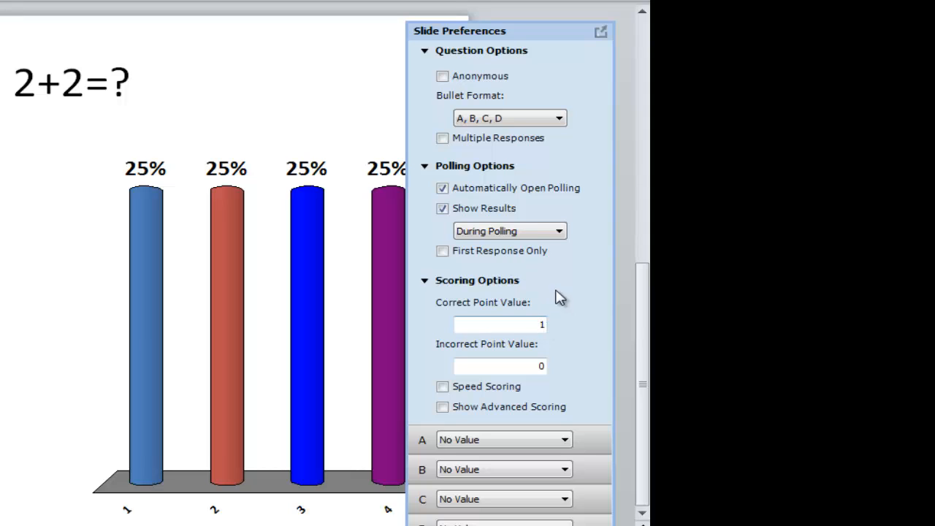
pyautogui.click(508, 231)
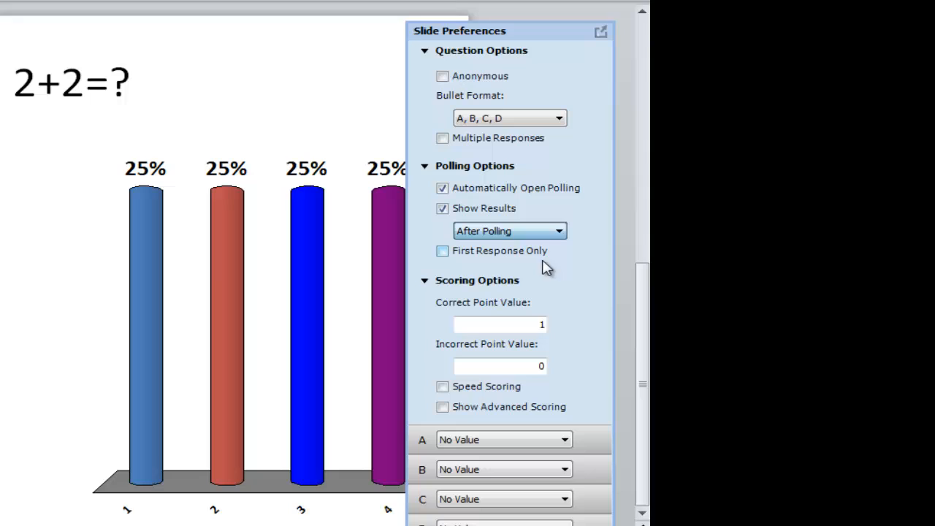
pyautogui.click(499, 324)
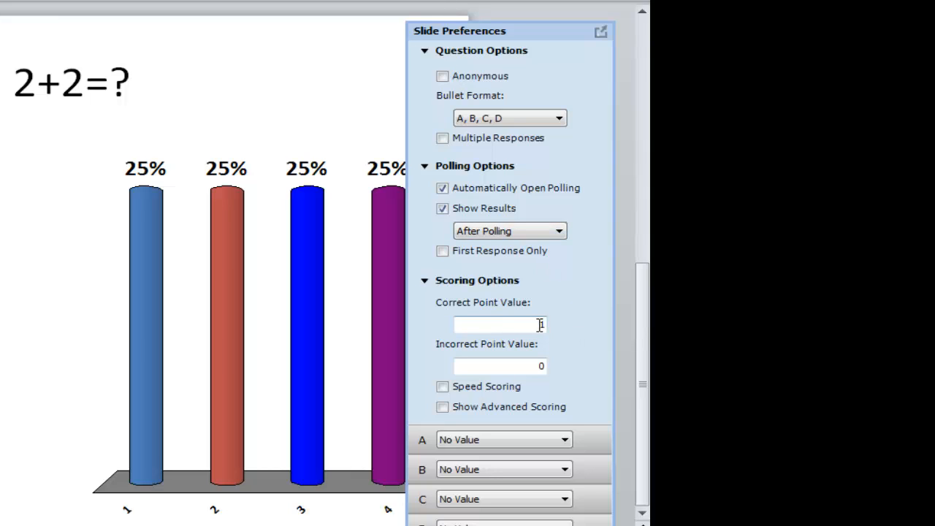
# Step: Set Correct Point Value to 1 and mark answer D as Correct
pyautogui.write('1')
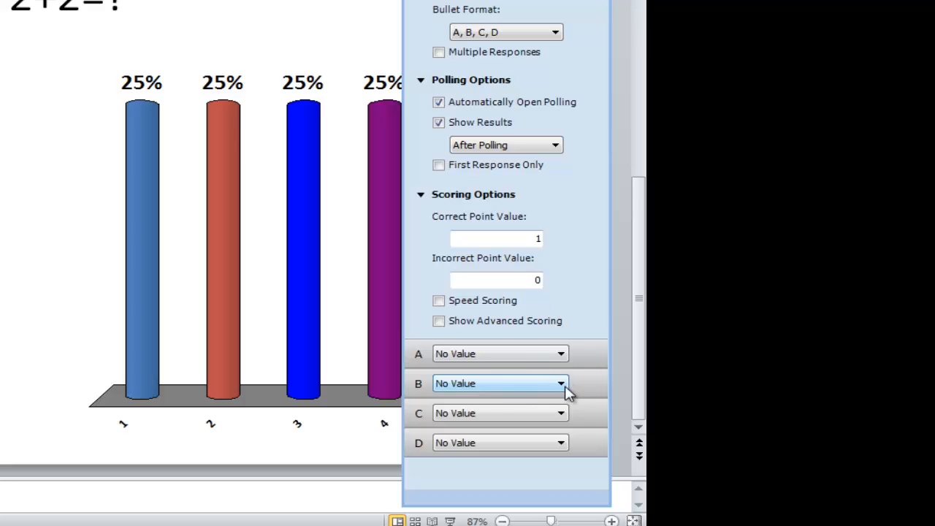
pyautogui.moveTo(559, 439)
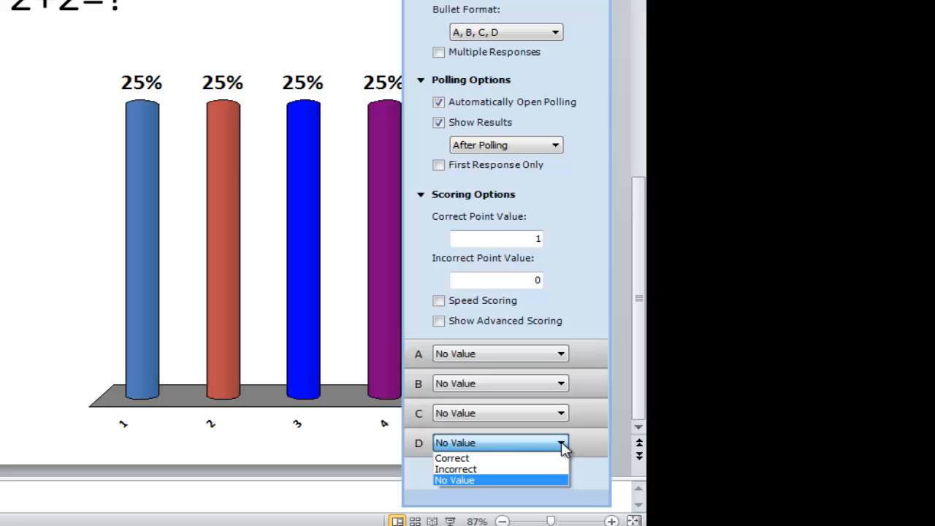
pyautogui.click(451, 457)
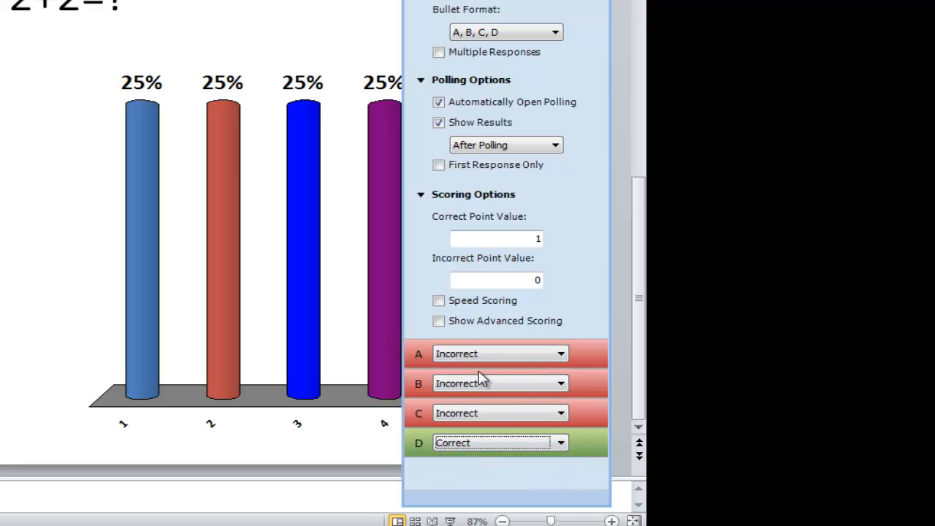
pyautogui.moveTo(505, 32)
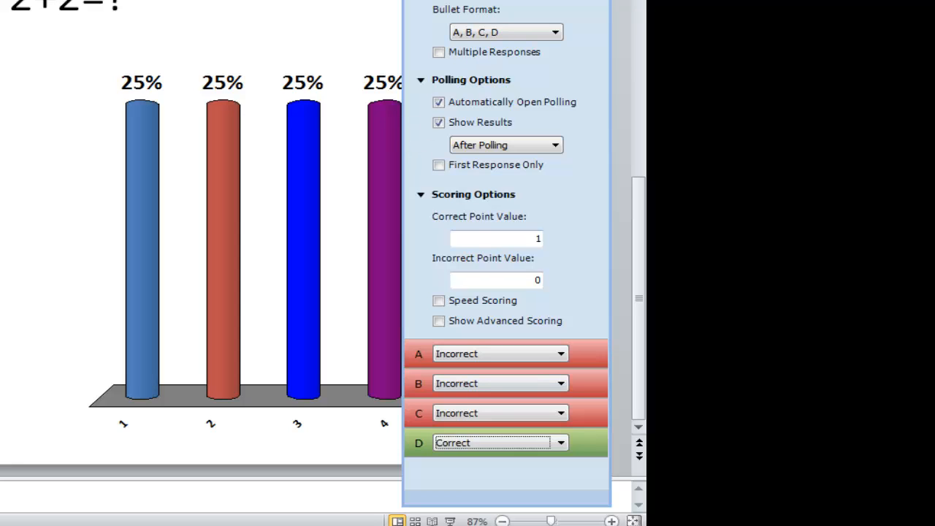
pyautogui.moveTo(502, 6)
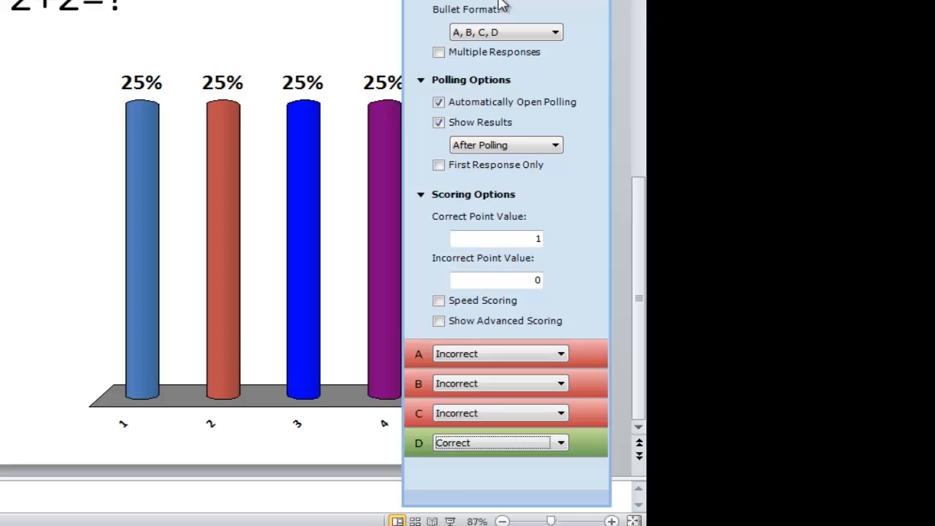
pyautogui.moveTo(507, 4)
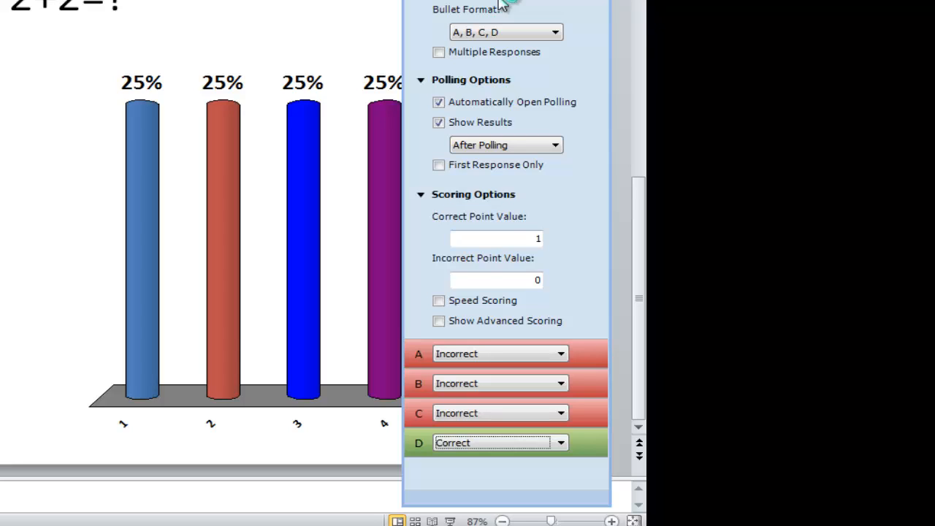
pyautogui.moveTo(506, 192)
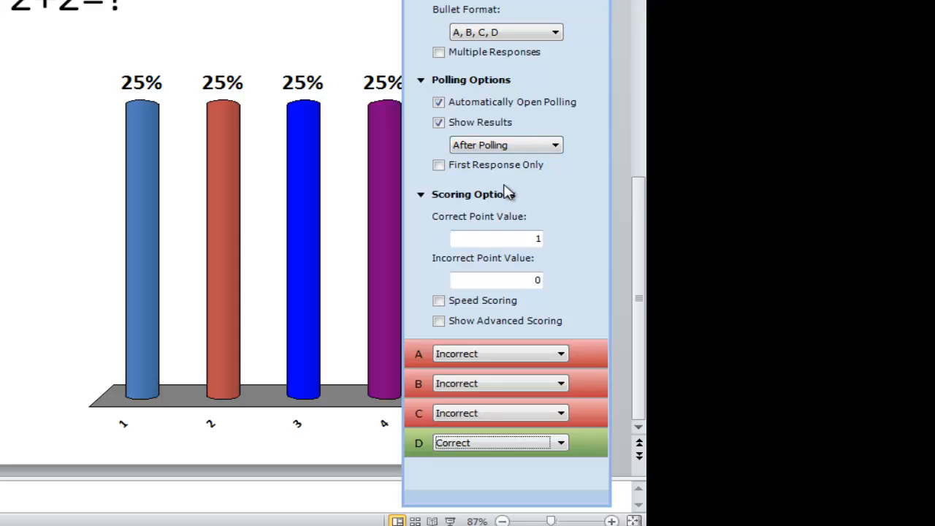
pyautogui.moveTo(391, 134)
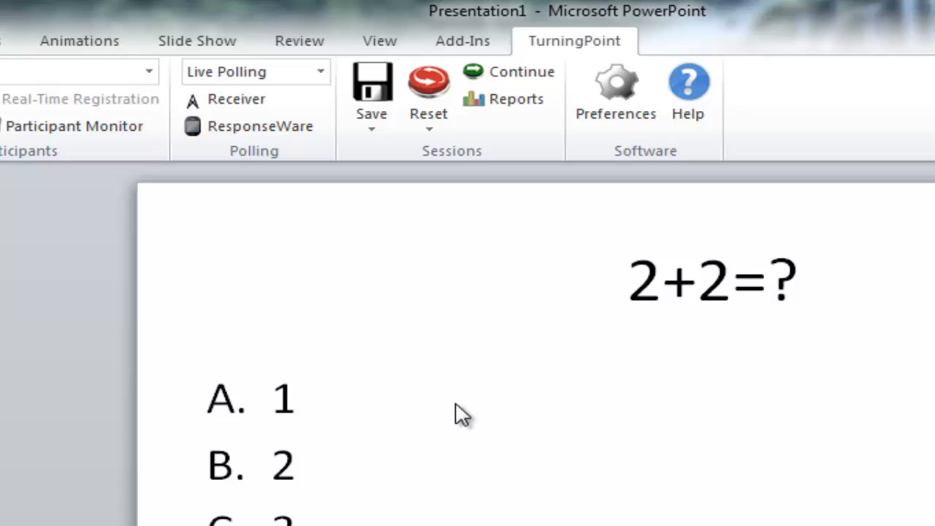
pyautogui.moveTo(500, 491)
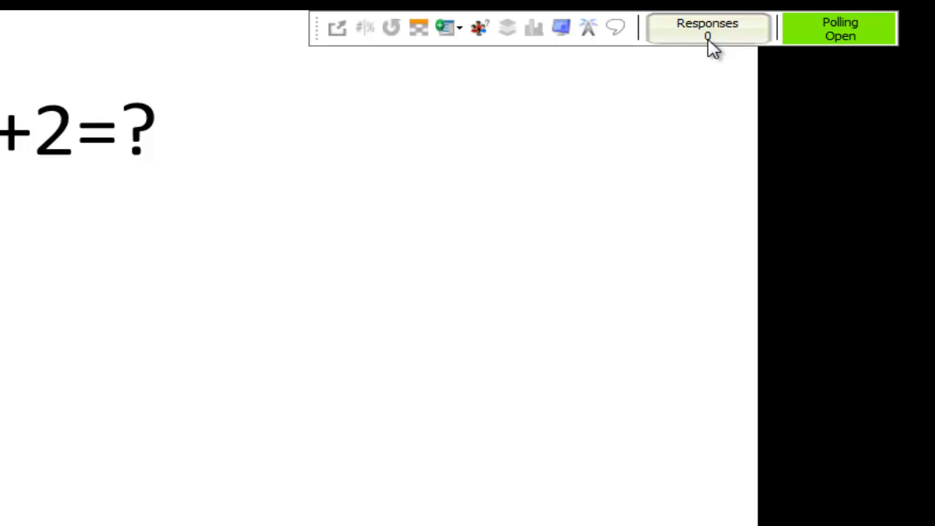
# Step: Close polling on the 2+2=? slide during the slide show
pyautogui.click(839, 28)
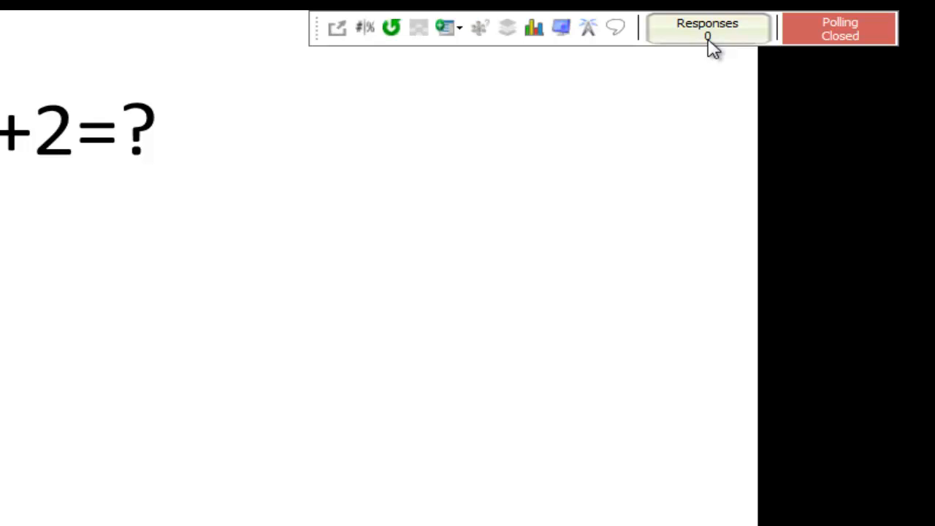
pyautogui.moveTo(15, 400)
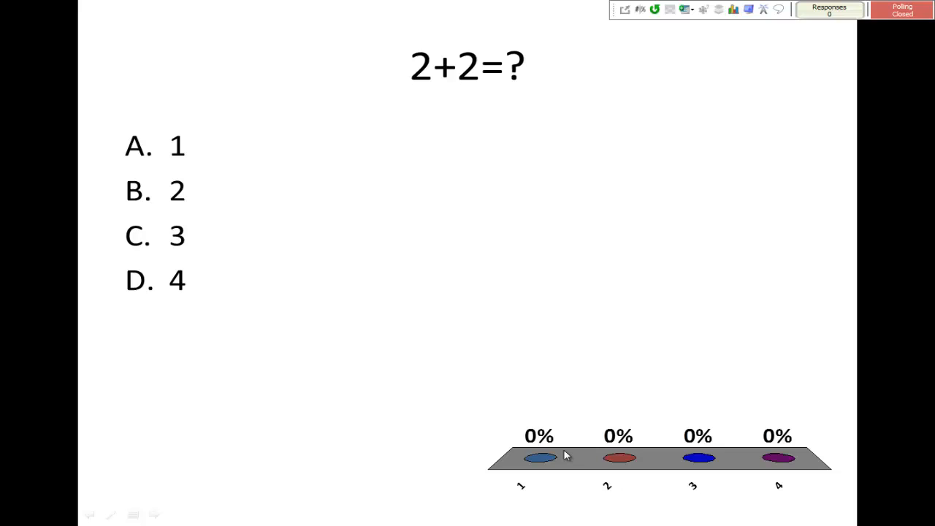
pyautogui.moveTo(568, 453)
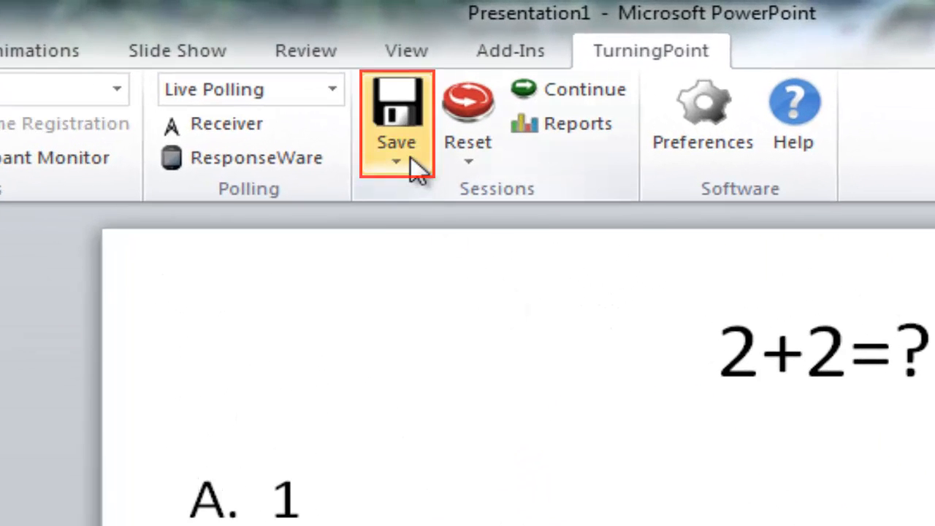
# Step: Save the TurningPoint polling session after returning to the editing view
pyautogui.click(395, 146)
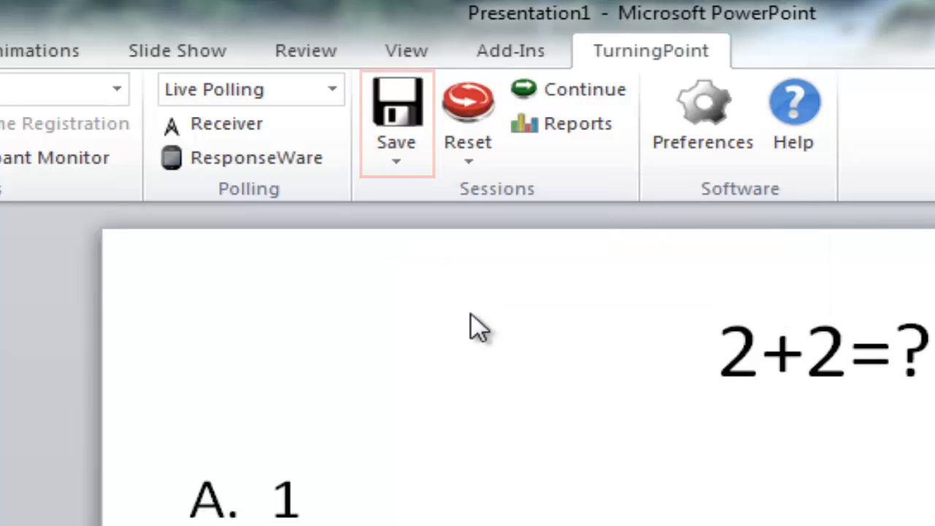
pyautogui.moveTo(480, 326)
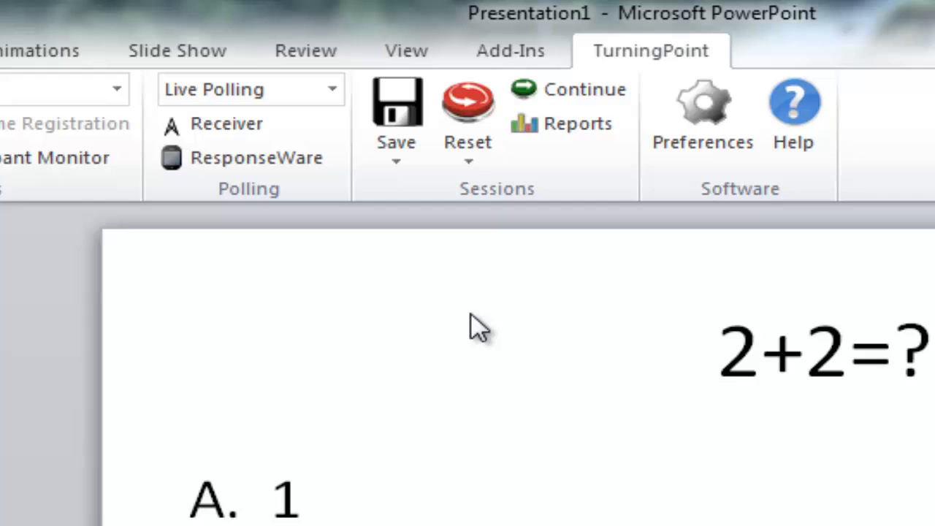